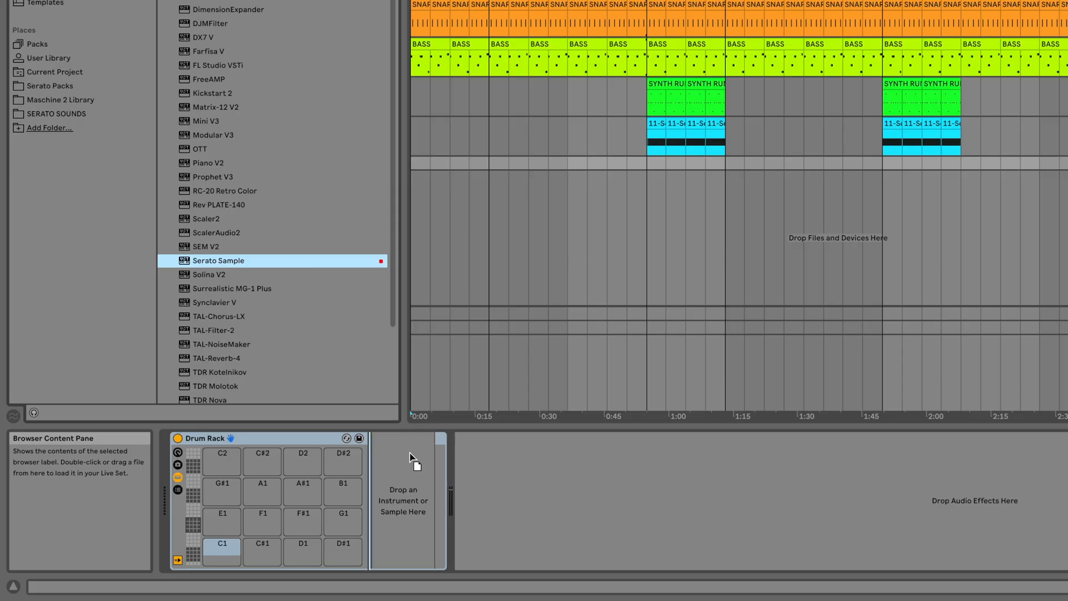
Load Serato Sample from the Plug-Ins browser onto a new MIDI track.
double_click(219, 261)
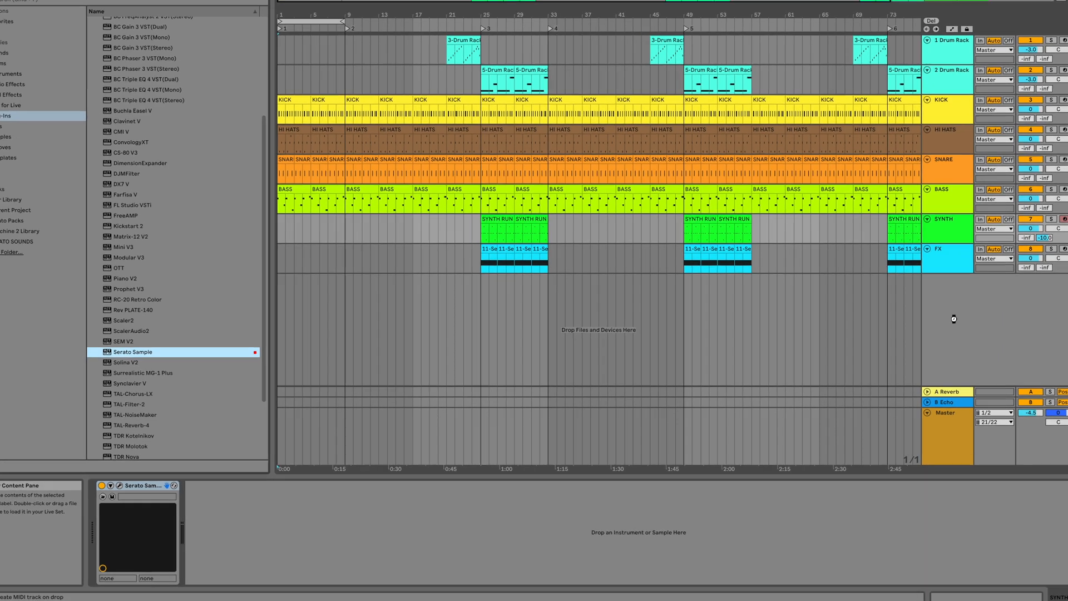
Bring up the Serato Sample plugin window from its device title bar.
double_click(133, 352)
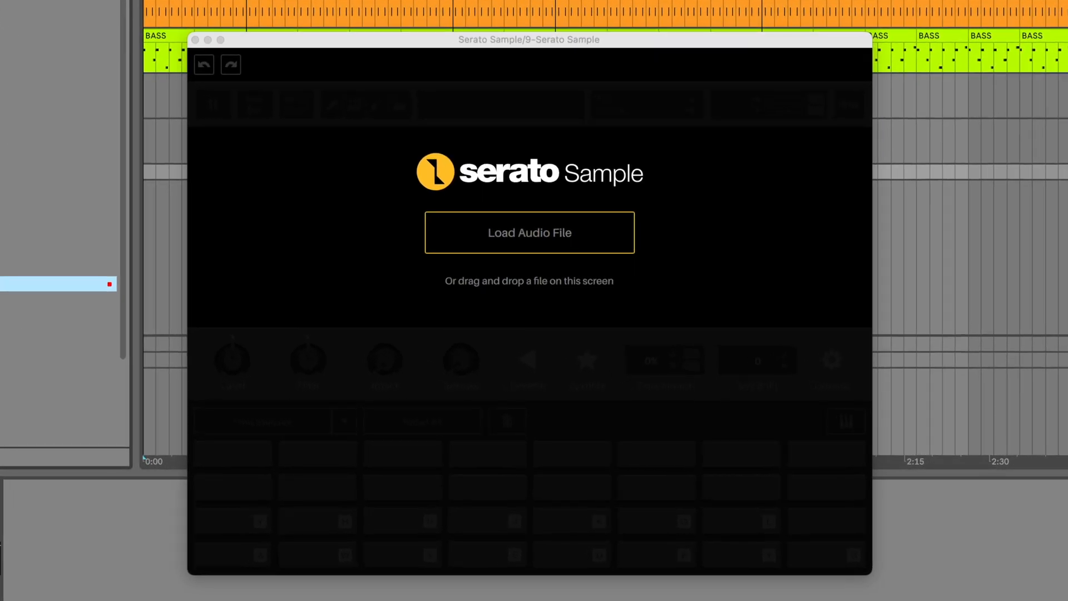